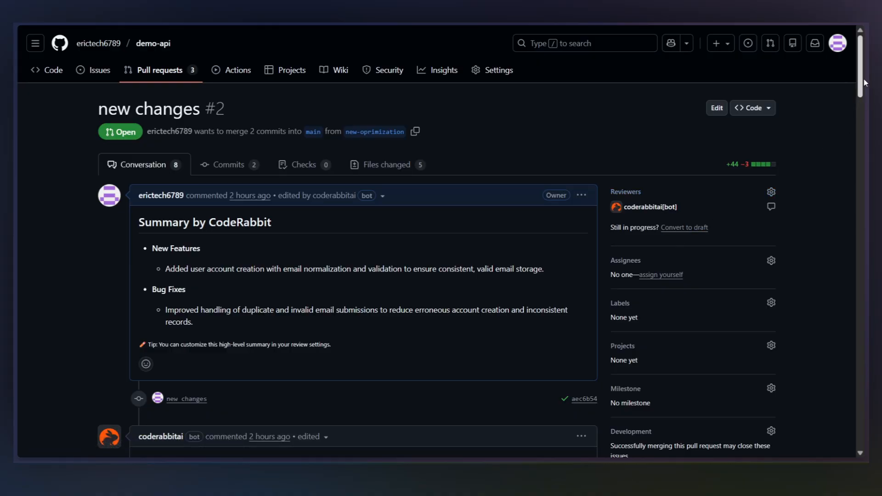
{"action": "scroll", "scroll_direction": "down", "scroll_amount": 3}
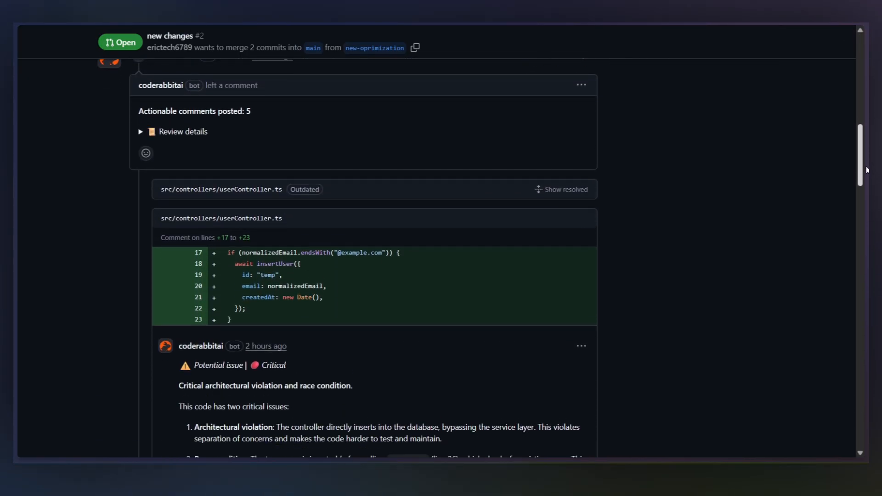
{"action": "scroll", "scroll_direction": "down", "scroll_amount": 3}
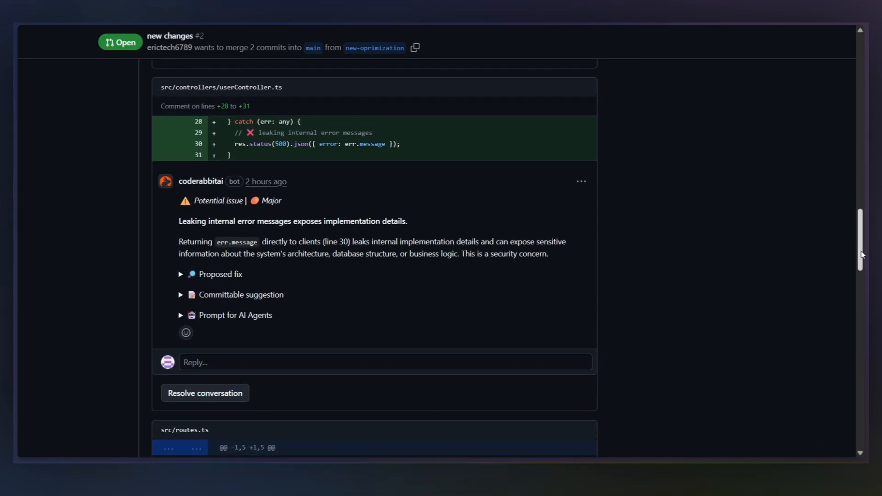
{"action": "scroll", "scroll_direction": "down", "scroll_amount": 3}
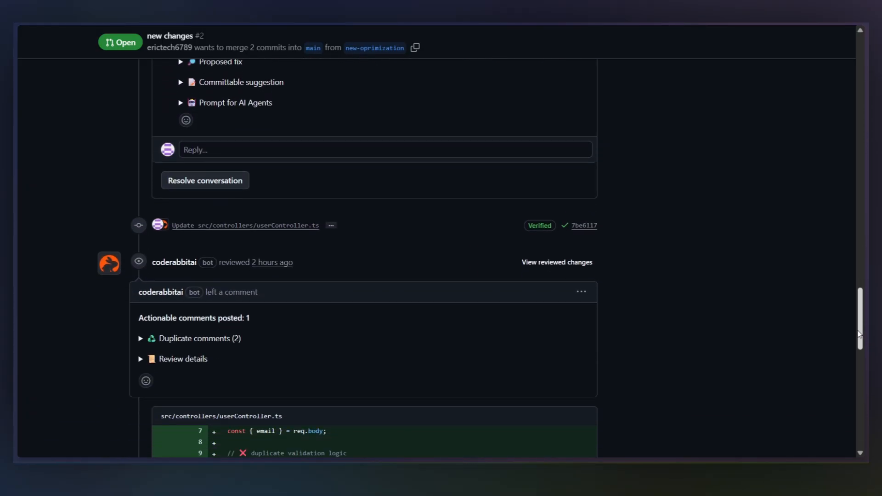